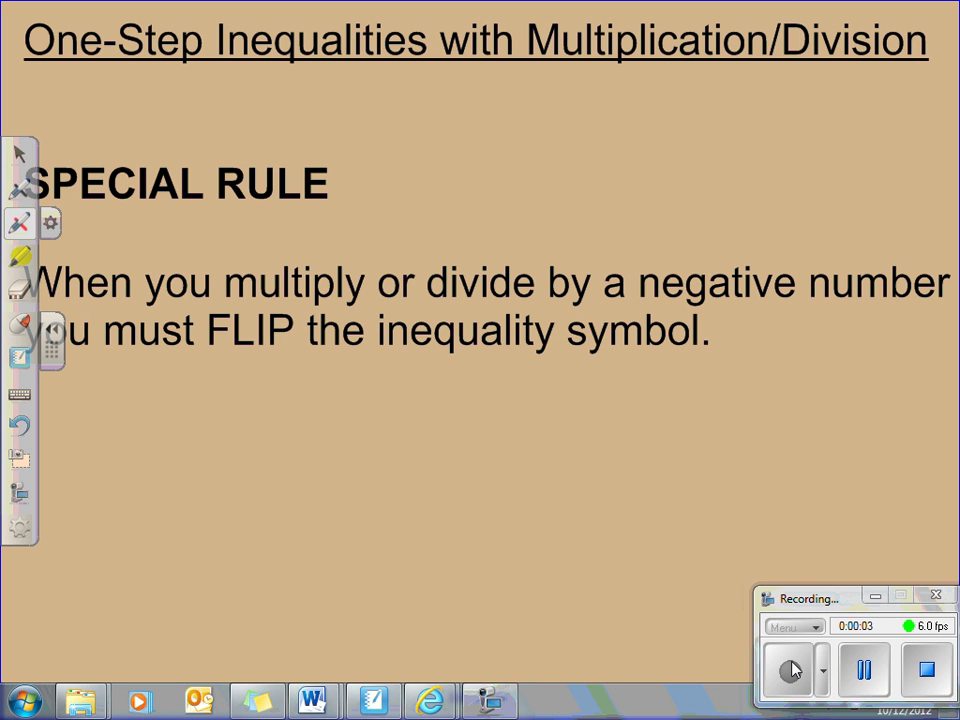
Mark the flip rule's key words in red pen on the special rule page and advance to problem 1.
{"action": "left_click", "coordinate": [20, 330]}
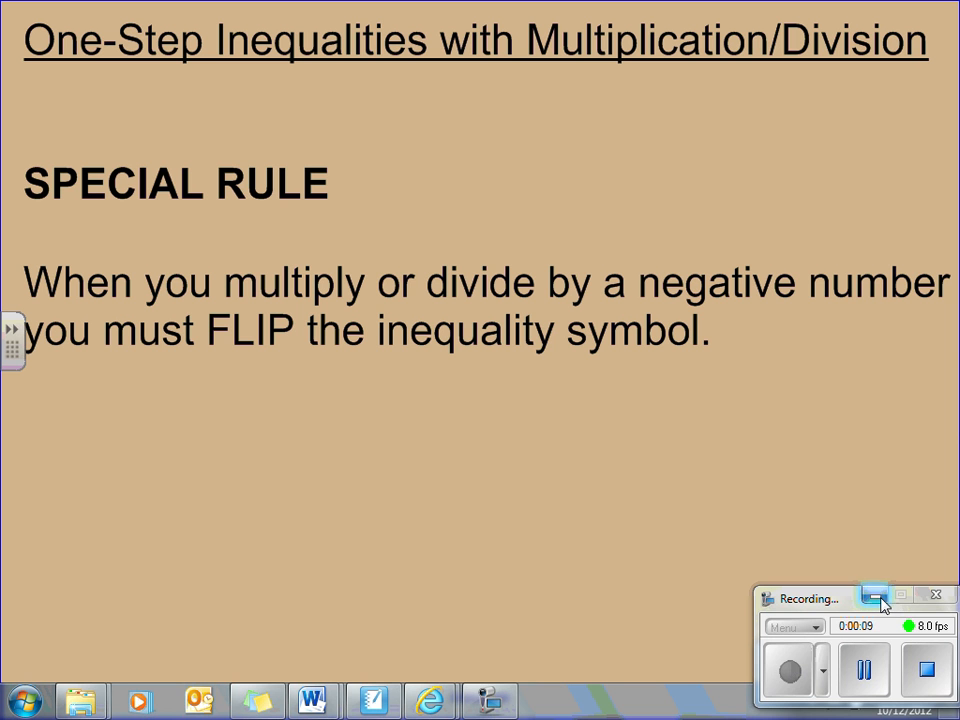
{"action": "left_click", "coordinate": [868, 595]}
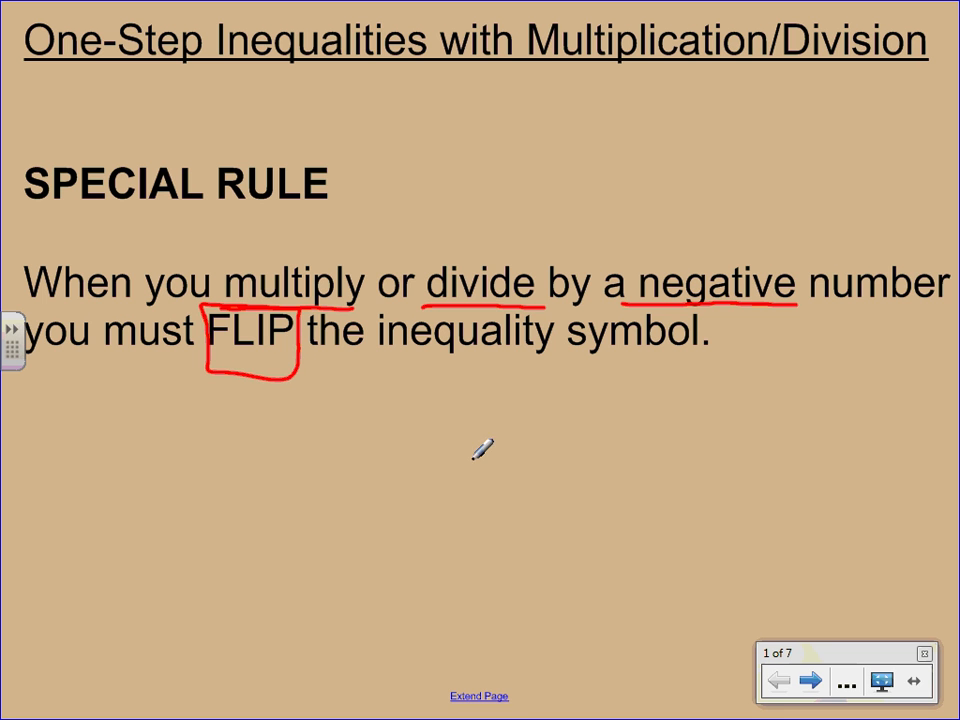
{"action": "left_click", "coordinate": [812, 681]}
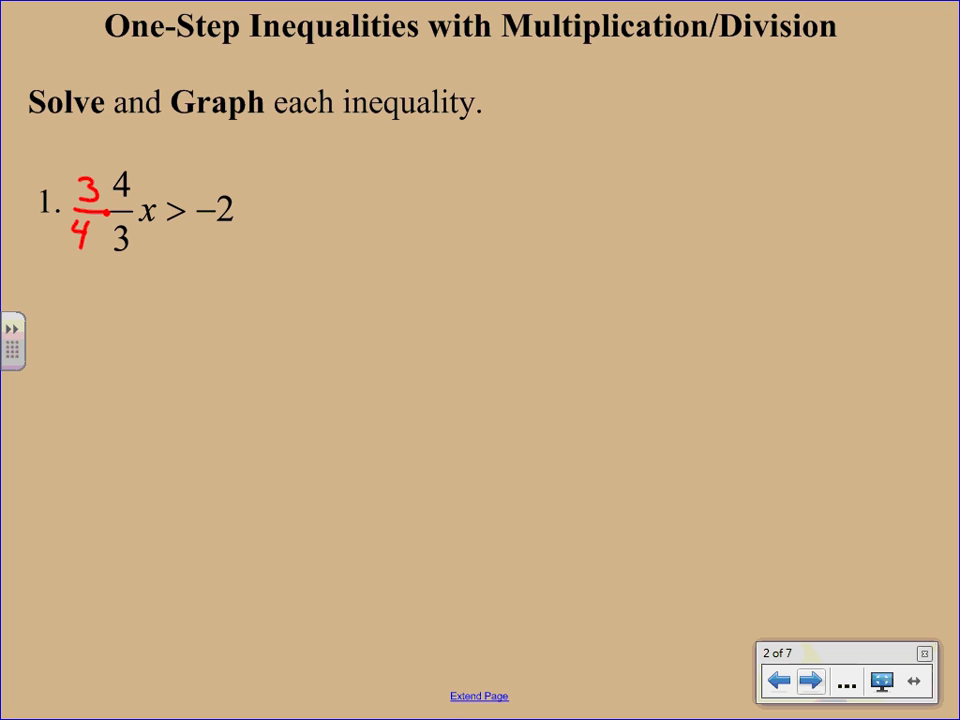
Multiply both sides by 3/4 and write the simplified result x > -6/4.
{"action": "left_click_drag", "start_coordinate": [255, 210], "coordinate": [310, 235]}
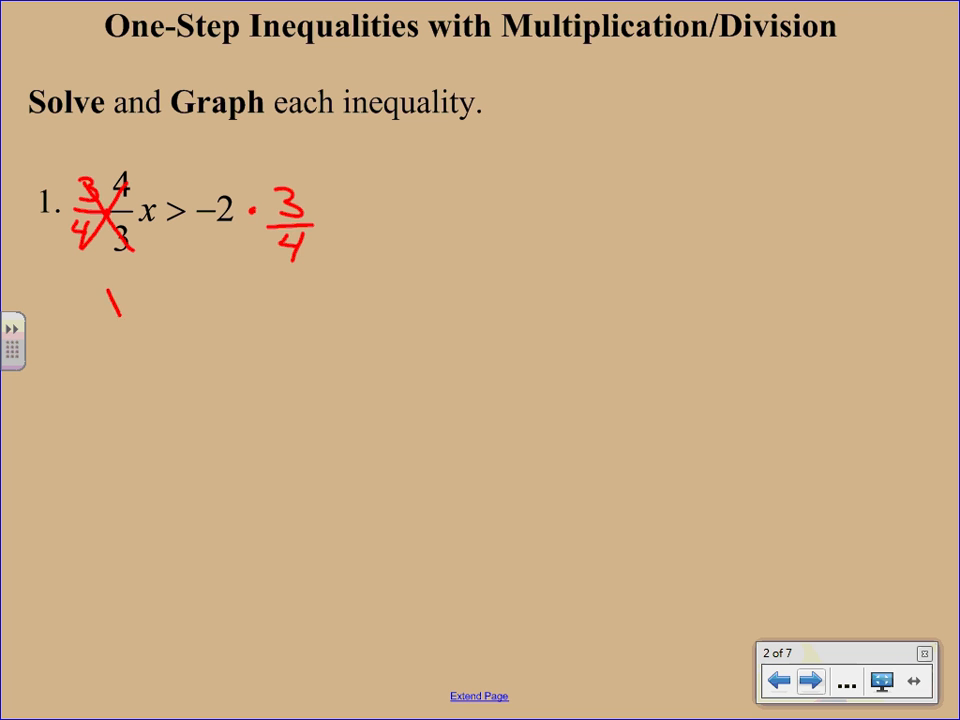
{"action": "left_click_drag", "start_coordinate": [105, 295], "coordinate": [125, 320]}
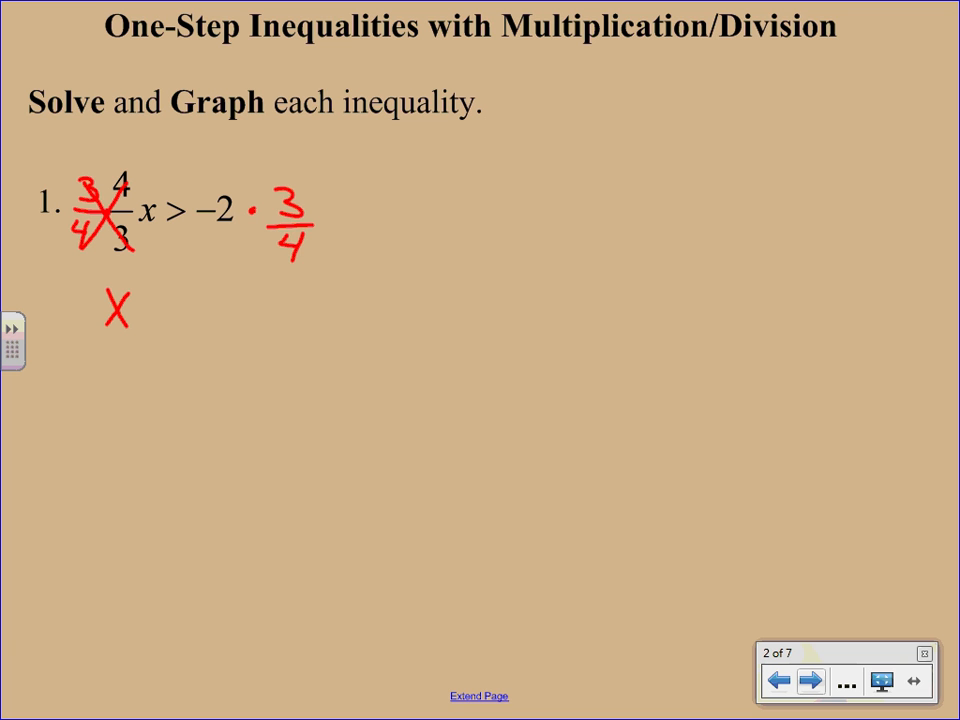
{"action": "left_click_drag", "start_coordinate": [175, 230], "coordinate": [173, 280]}
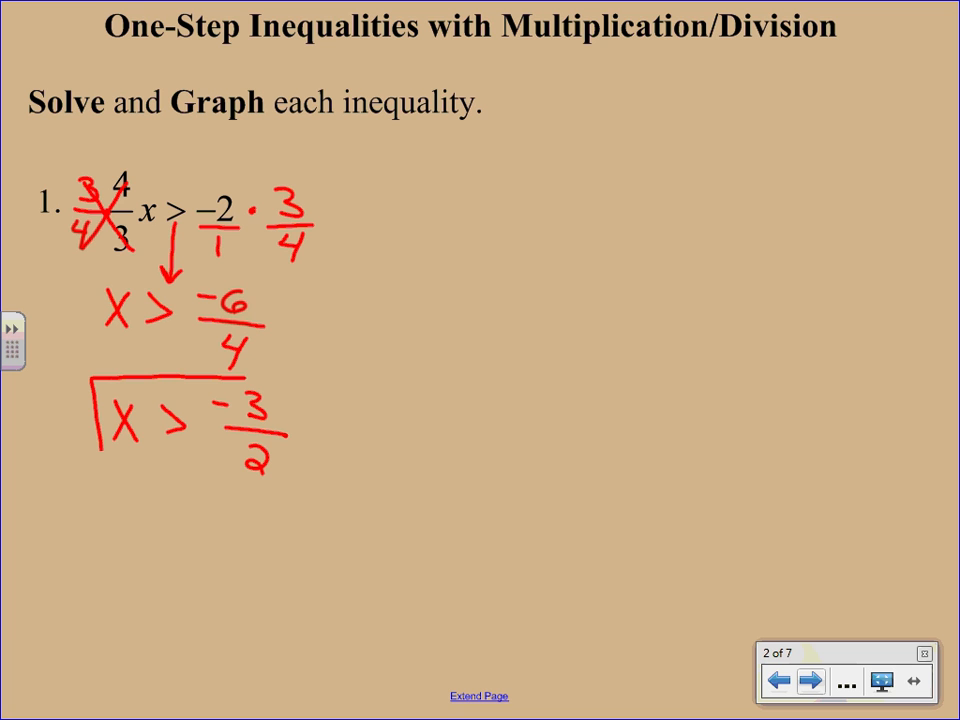
Box the final answer x > -3/2, note 'positive', and mark -3/2 with an open circle shaded right.
{"action": "left_click_drag", "start_coordinate": [100, 383], "coordinate": [310, 512]}
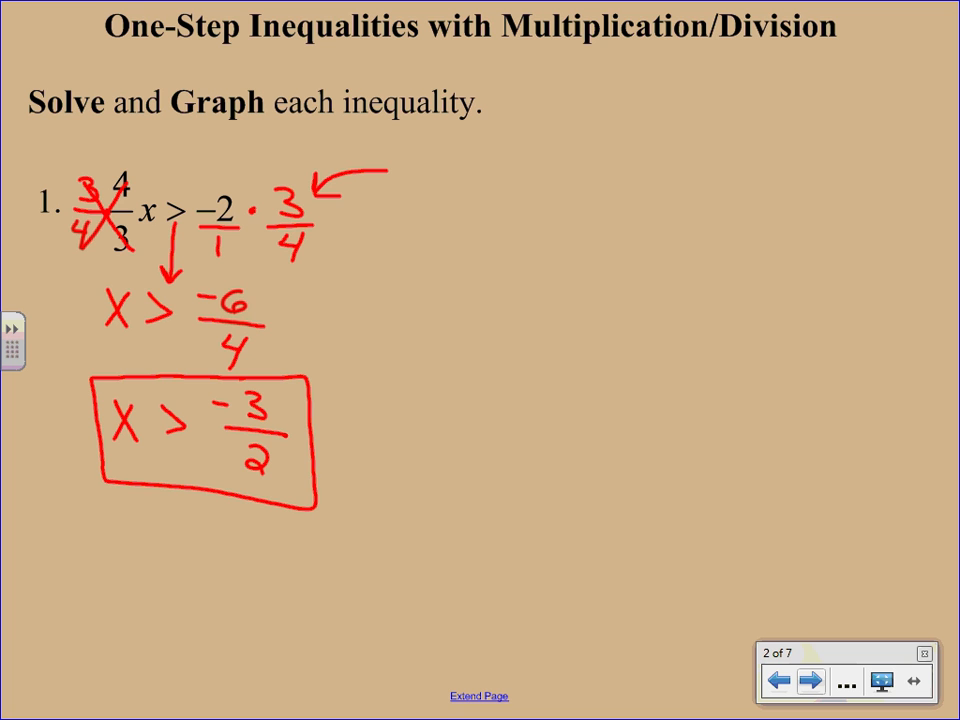
{"action": "type", "text": "positive"}
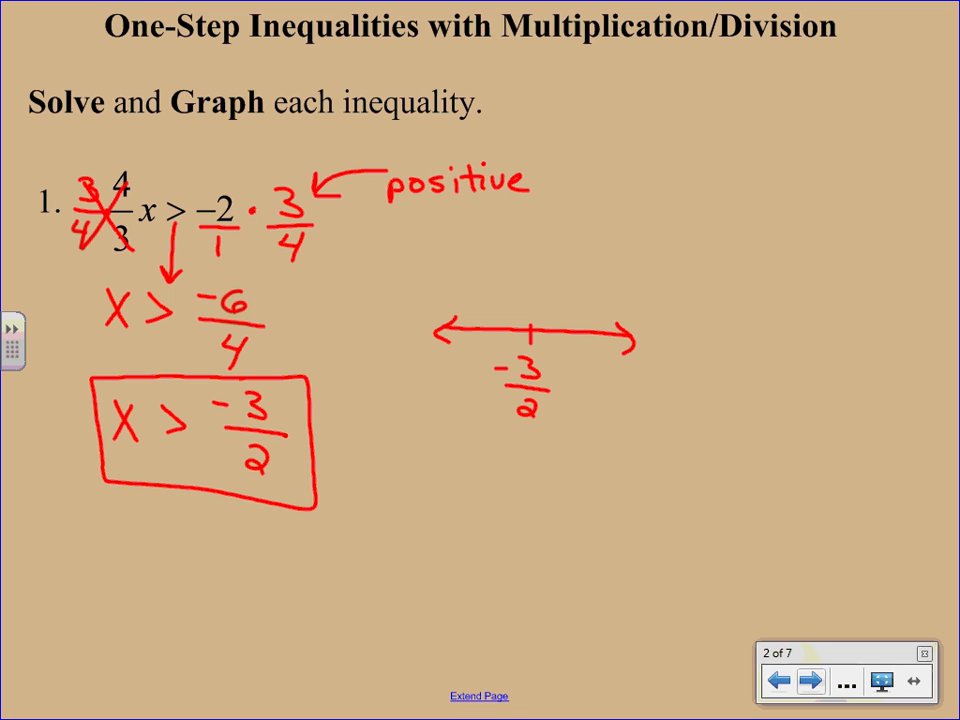
{"action": "left_click", "coordinate": [527, 333]}
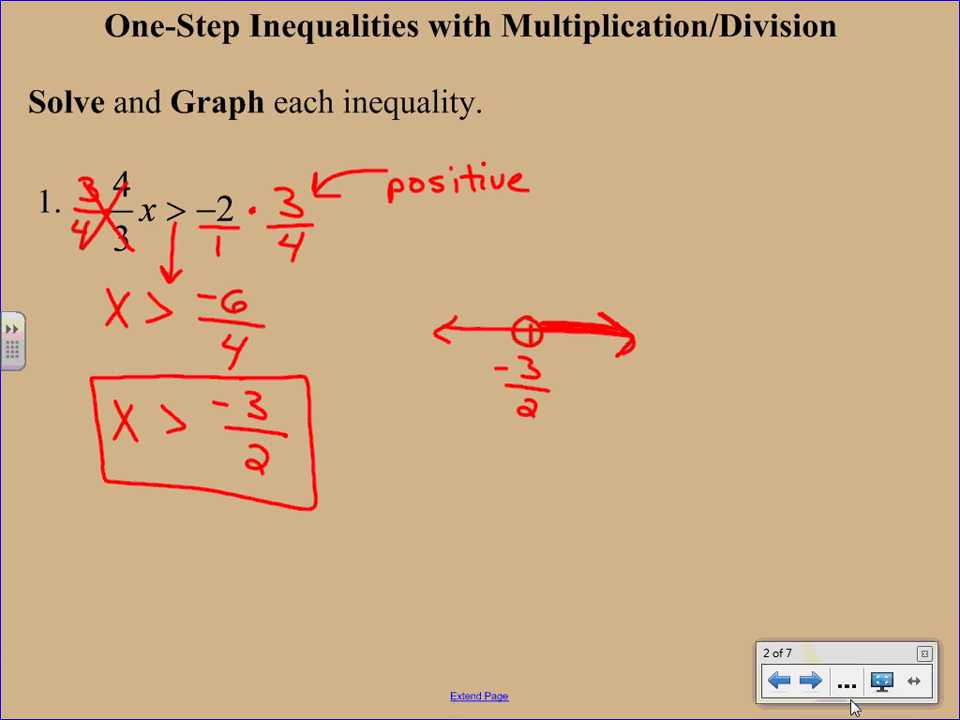
On the problem 2 page, divide both sides by 3 and write x ≤ -6.
{"action": "left_click", "coordinate": [811, 681]}
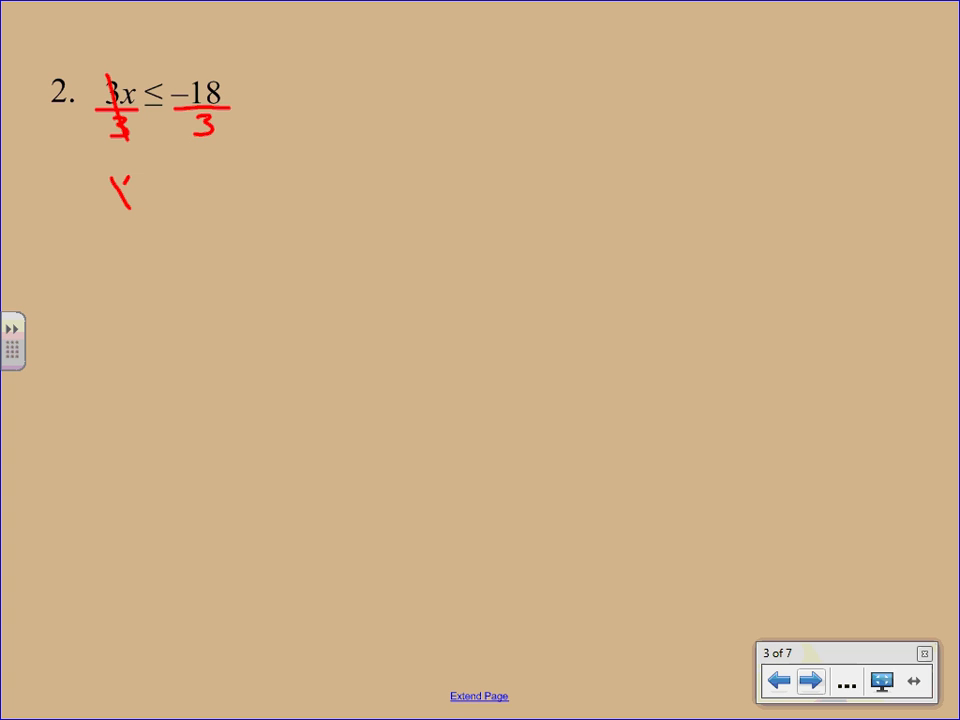
{"action": "left_click_drag", "start_coordinate": [120, 180], "coordinate": [170, 185]}
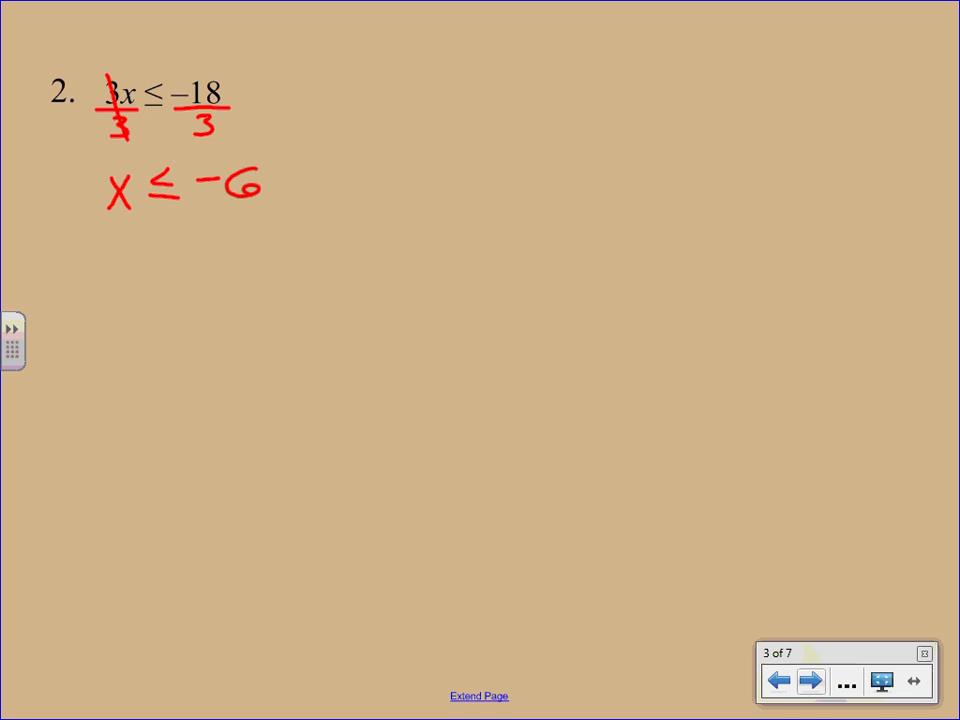
Graph x ≤ -6 on a number line with a solid dot at -6 shaded left.
{"action": "left_click_drag", "start_coordinate": [330, 289], "coordinate": [524, 289]}
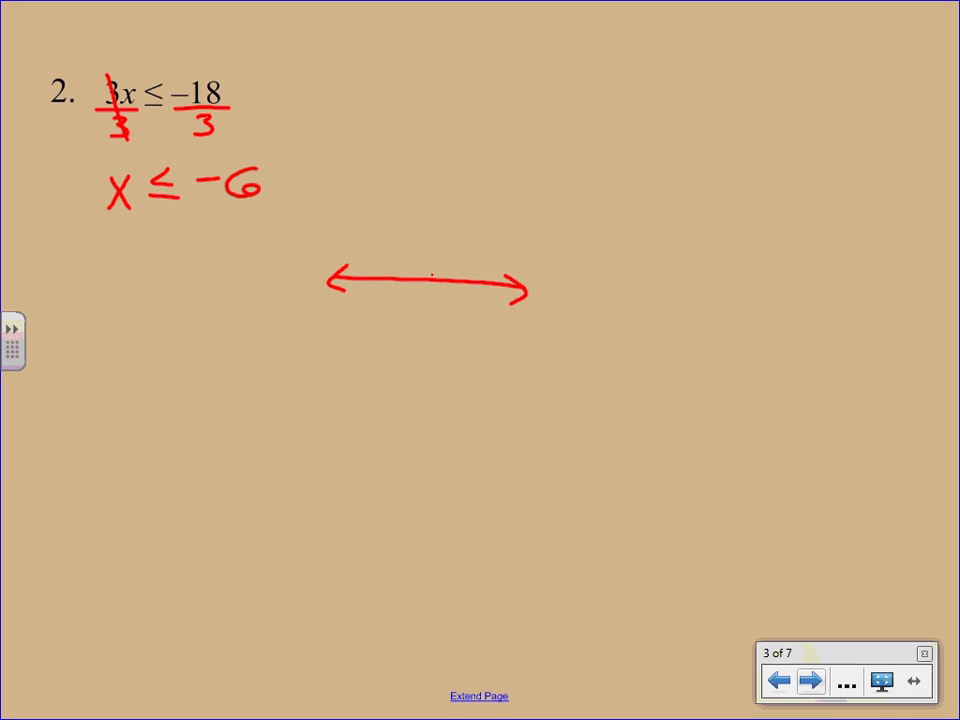
{"action": "left_click_drag", "start_coordinate": [430, 280], "coordinate": [425, 320]}
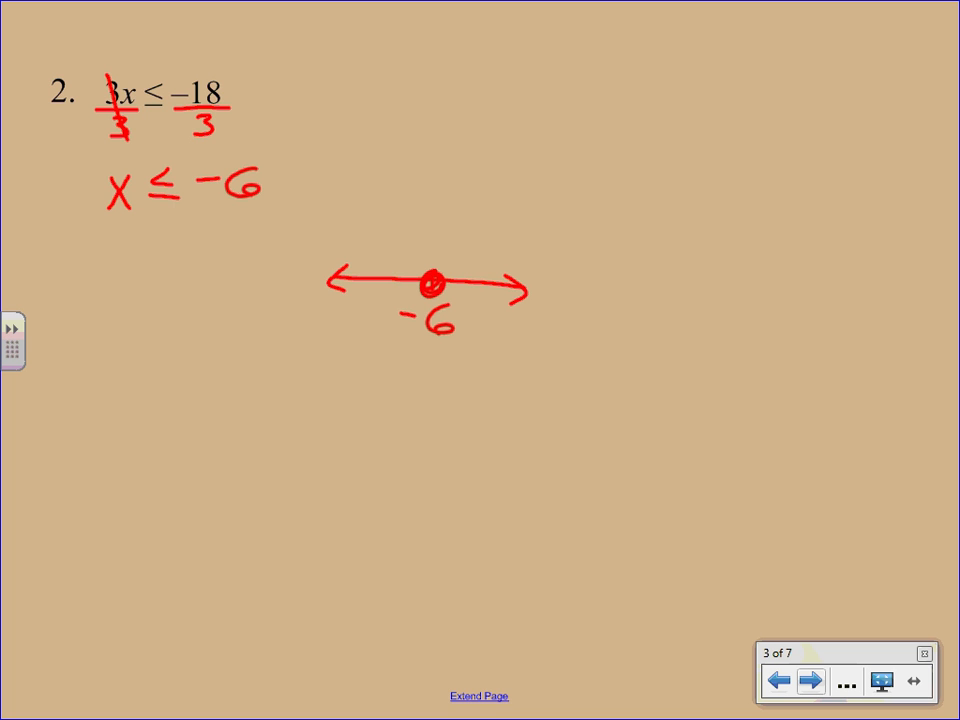
{"action": "left_click", "coordinate": [433, 280]}
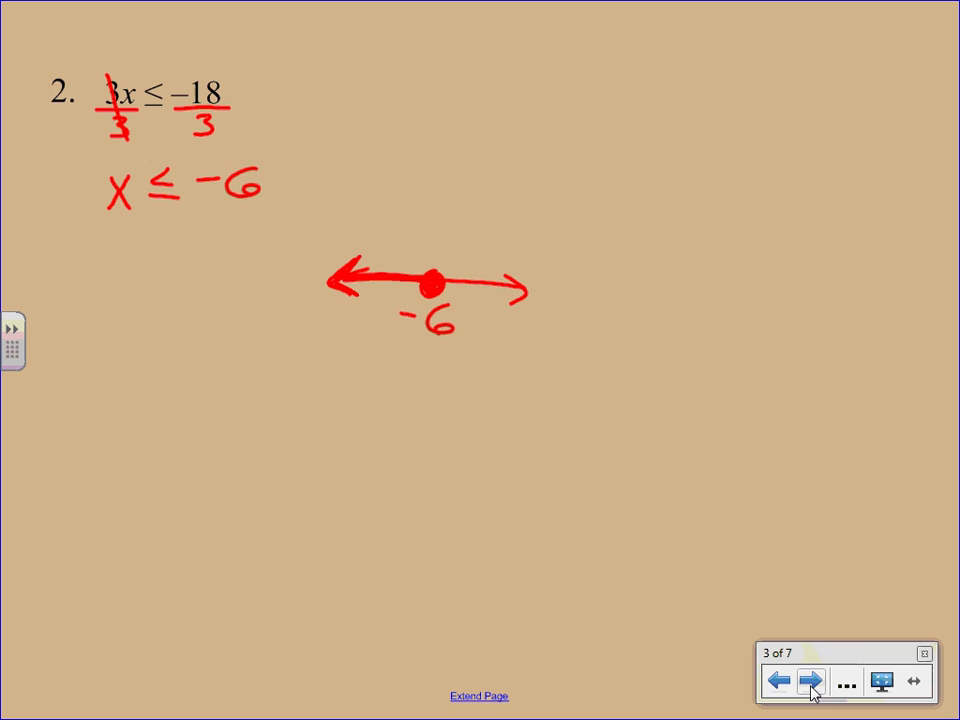
{"action": "left_click", "coordinate": [810, 681]}
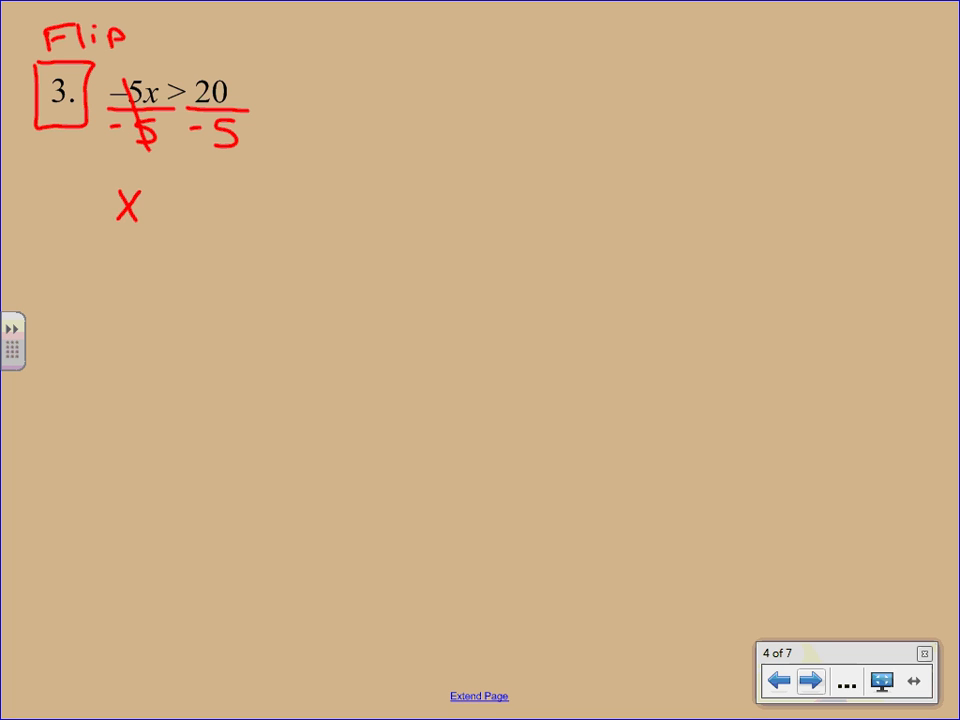
Write the Flip note with an arrow, solve to x < -4 and box the answer.
{"action": "left_click_drag", "start_coordinate": [140, 35], "coordinate": [170, 65]}
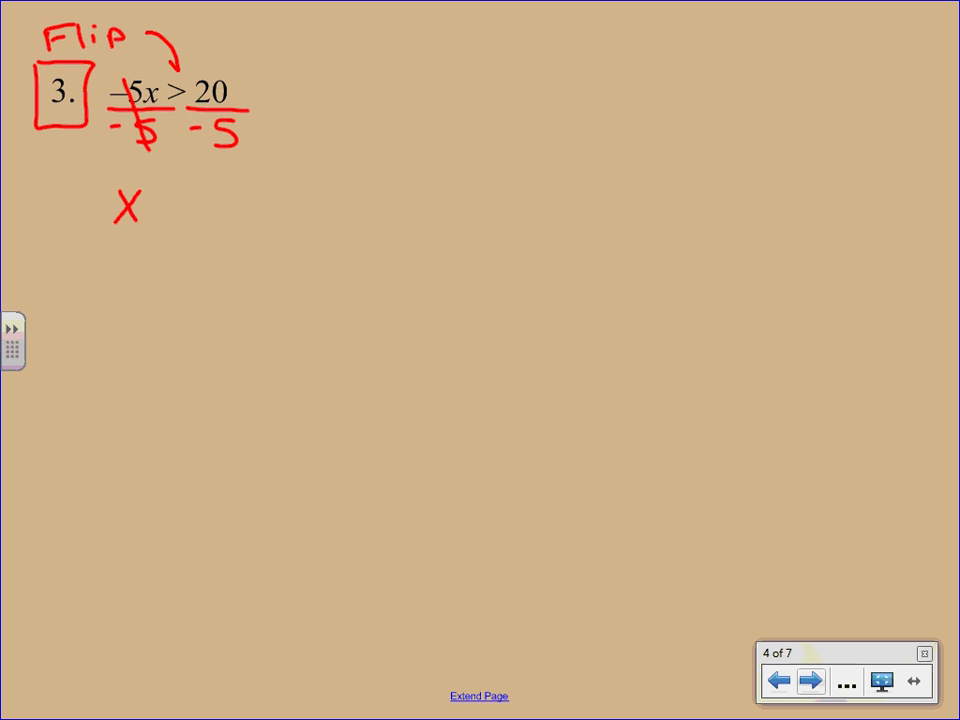
{"action": "left_click_drag", "start_coordinate": [150, 205], "coordinate": [175, 210]}
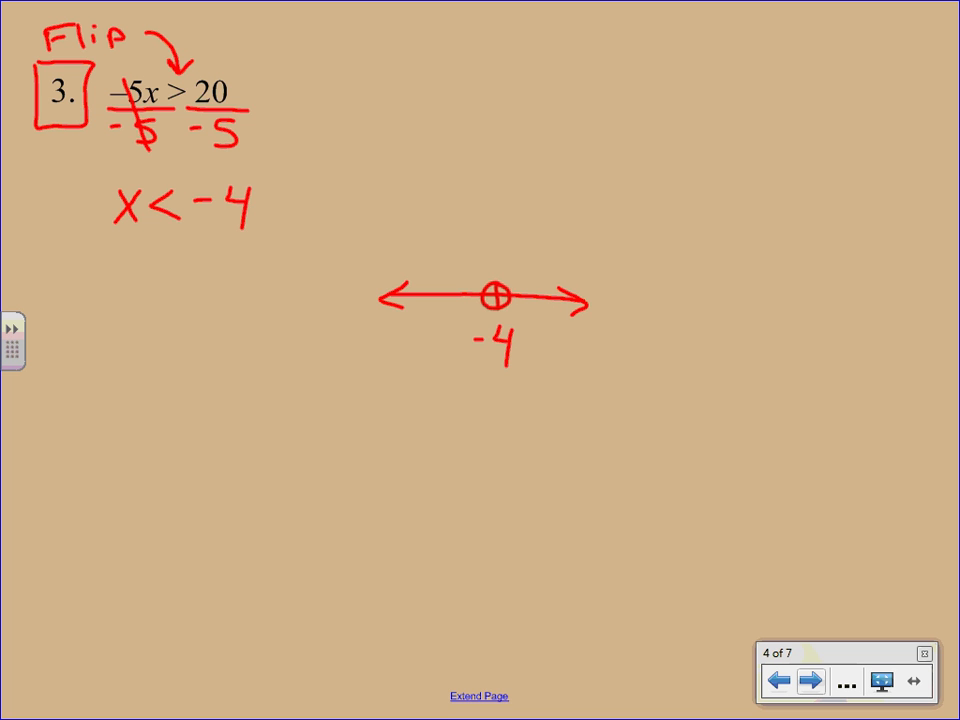
{"action": "left_click_drag", "start_coordinate": [95, 175], "coordinate": [275, 255]}
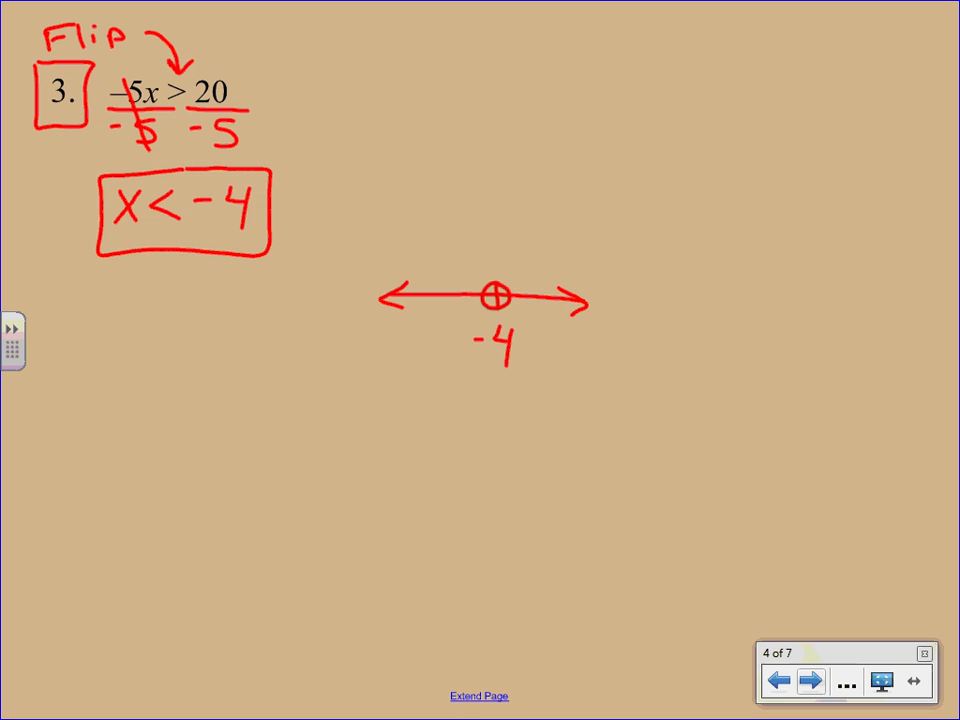
Shade the number line left of -4 with a thick arrow from the open circle.
{"action": "left_click_drag", "start_coordinate": [470, 290], "coordinate": [400, 292]}
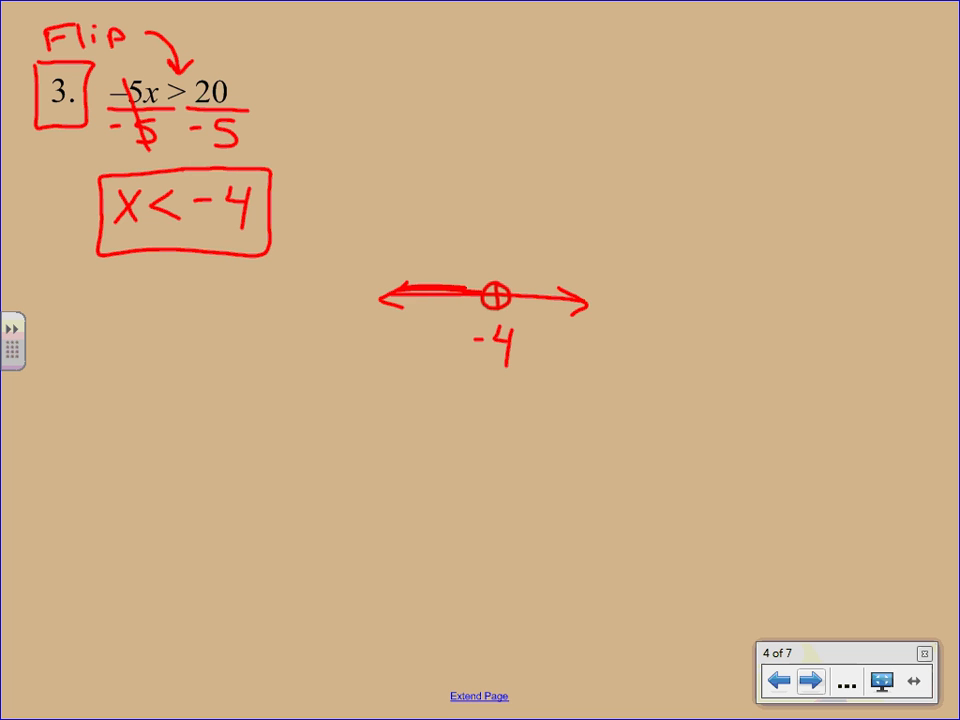
{"action": "left_click_drag", "start_coordinate": [480, 295], "coordinate": [390, 295]}
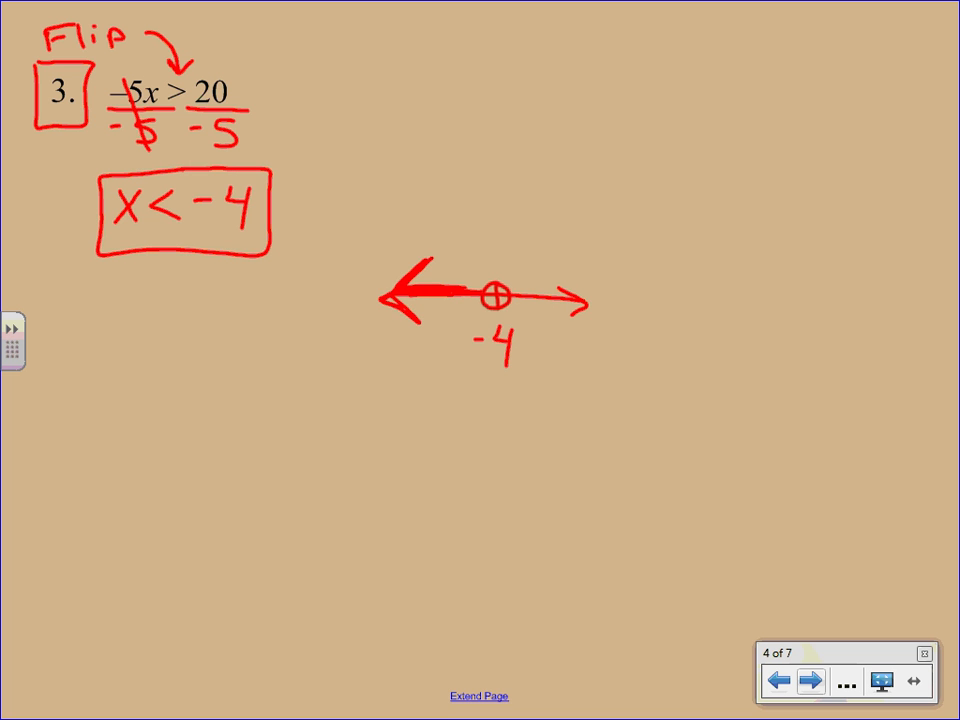
{"action": "left_click", "coordinate": [811, 681]}
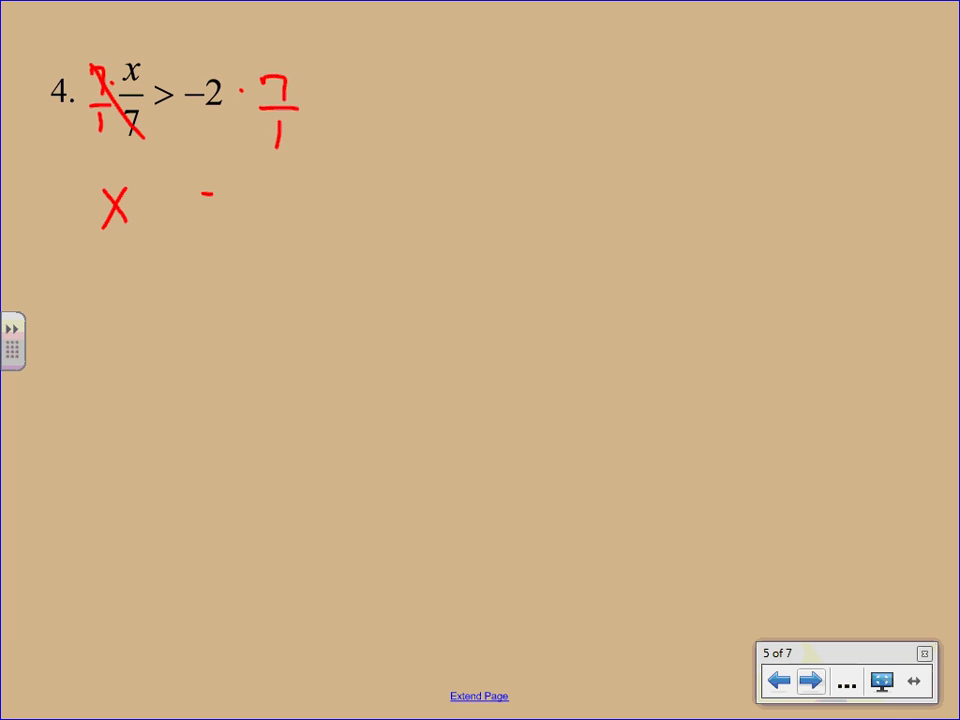
Finish writing x > -14 and graph it with an open circle at -14 shaded right.
{"action": "left_click_drag", "start_coordinate": [210, 195], "coordinate": [270, 205]}
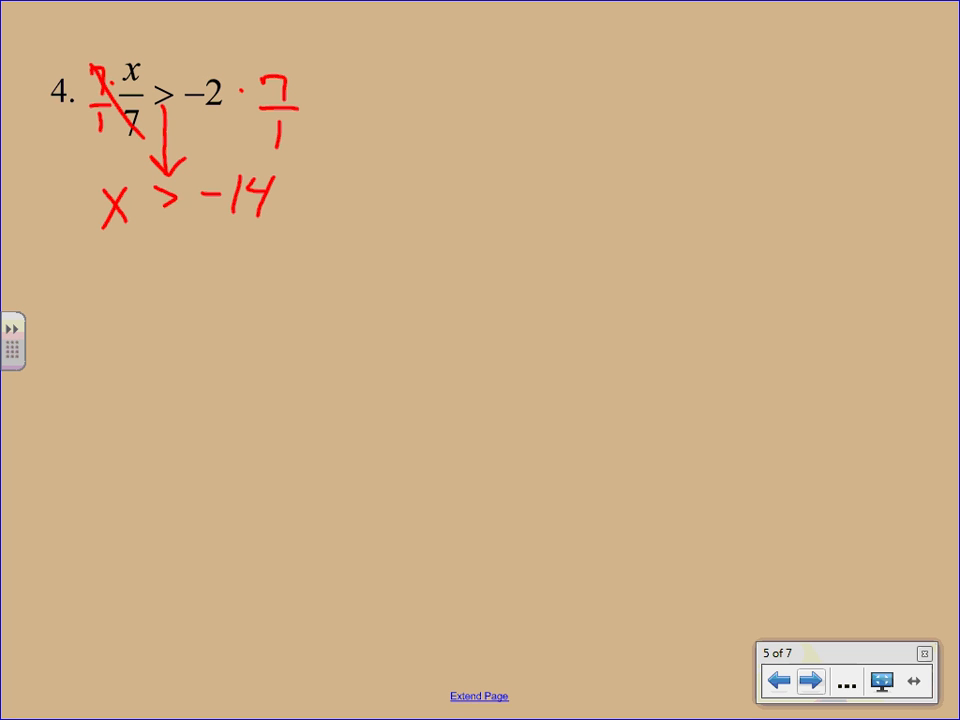
{"action": "left_click_drag", "start_coordinate": [388, 284], "coordinate": [487, 288]}
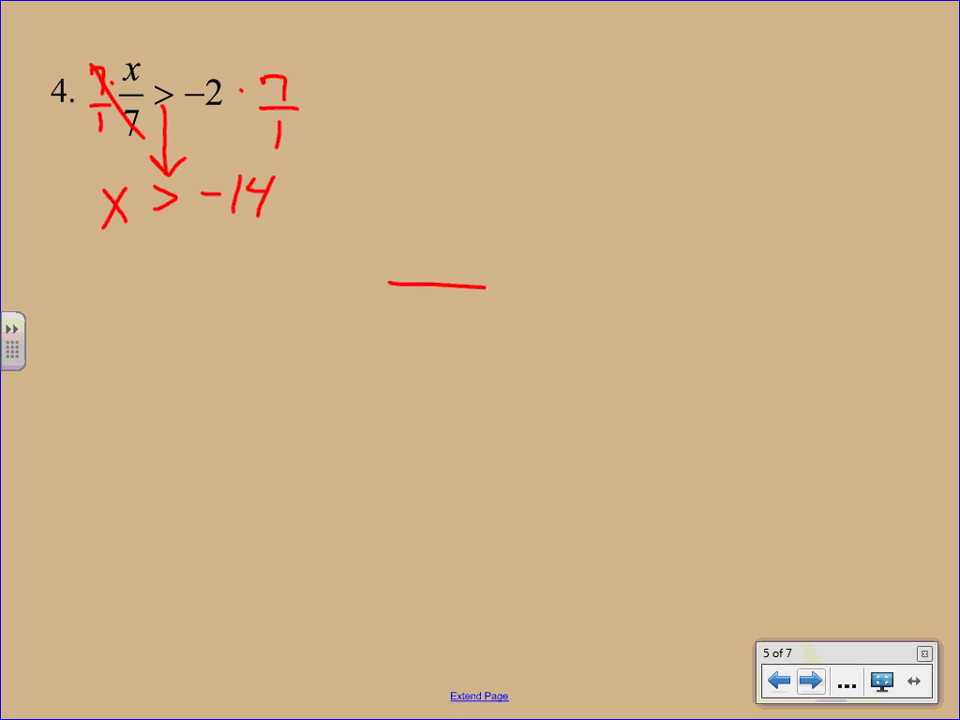
{"action": "left_click_drag", "start_coordinate": [385, 295], "coordinate": [575, 295]}
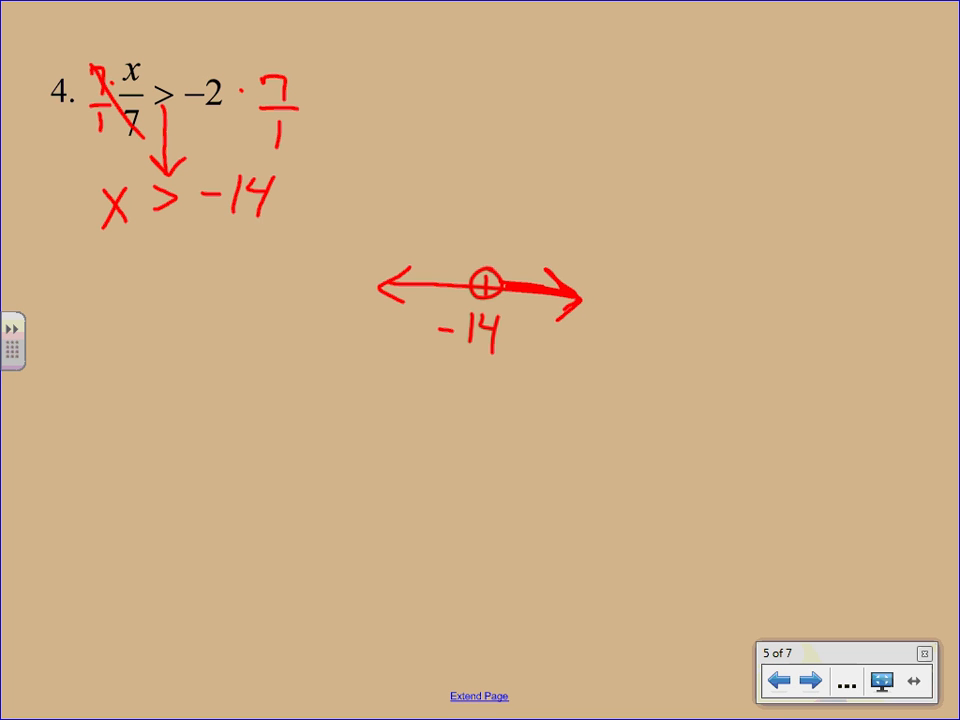
{"action": "left_click", "coordinate": [811, 681]}
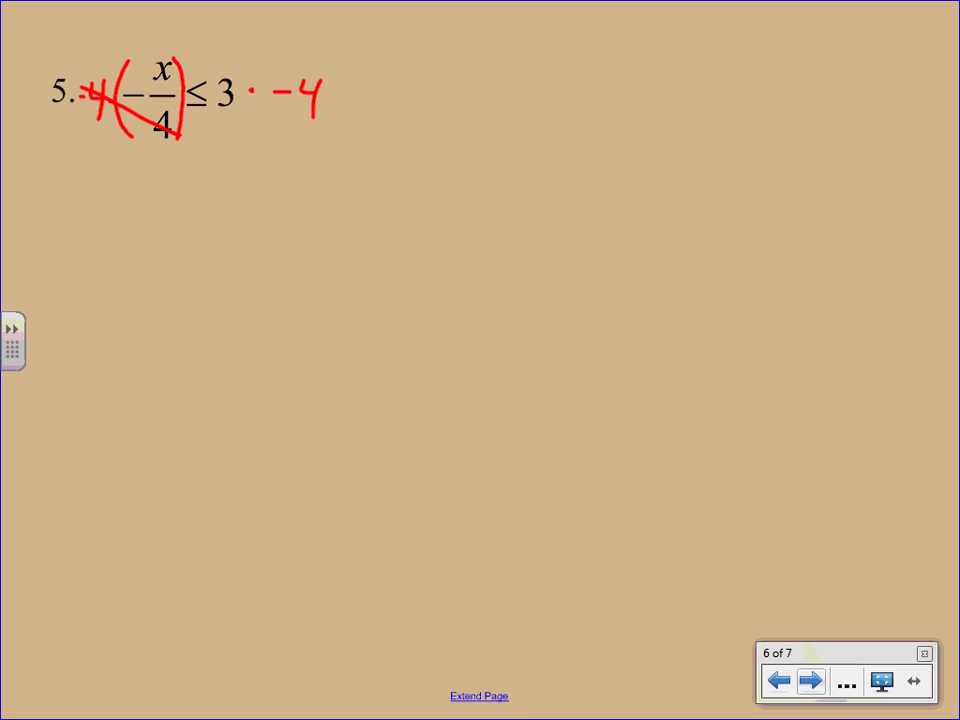
Multiply by -4, note 'flip' with an arrow, and write the solution x ≥ -12.
{"action": "left_click_drag", "start_coordinate": [135, 200], "coordinate": [150, 240]}
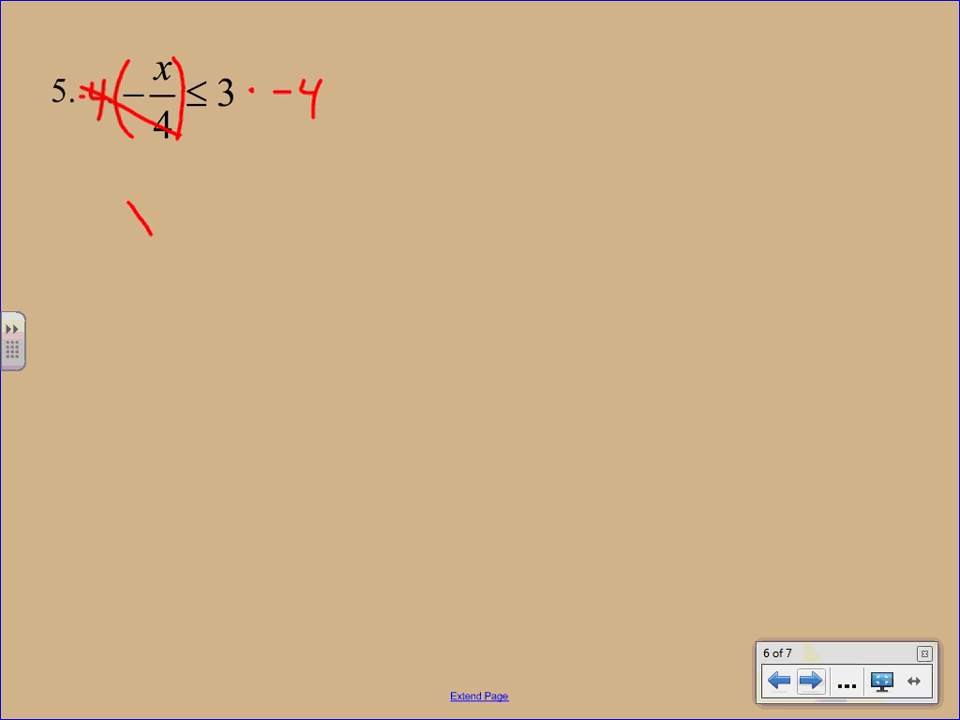
{"action": "left_click_drag", "start_coordinate": [150, 200], "coordinate": [125, 240]}
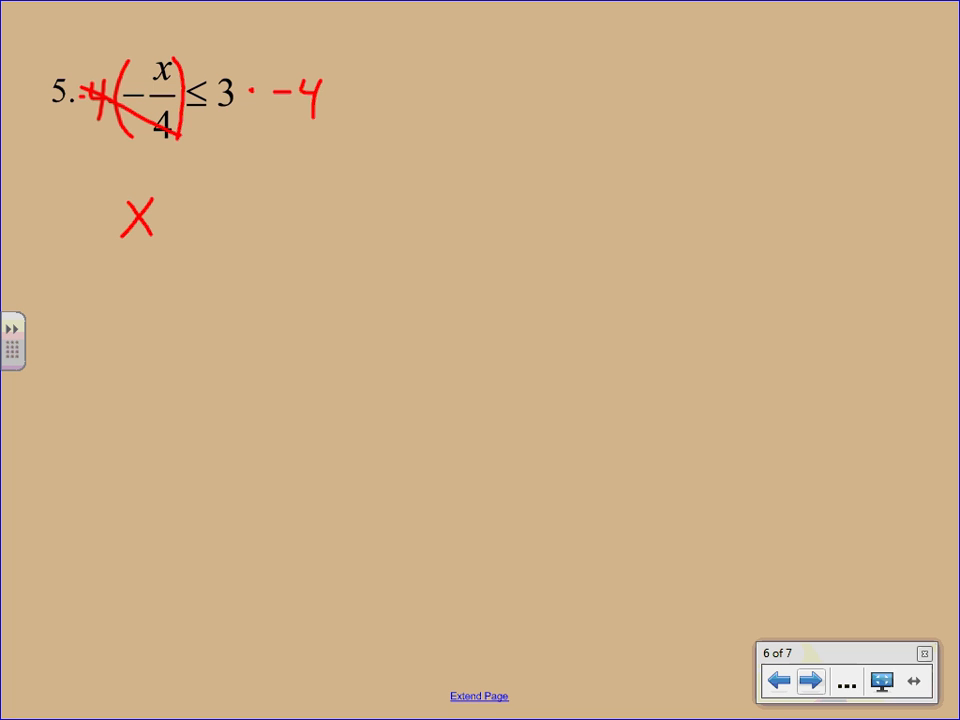
{"action": "left_click_drag", "start_coordinate": [198, 140], "coordinate": [200, 190]}
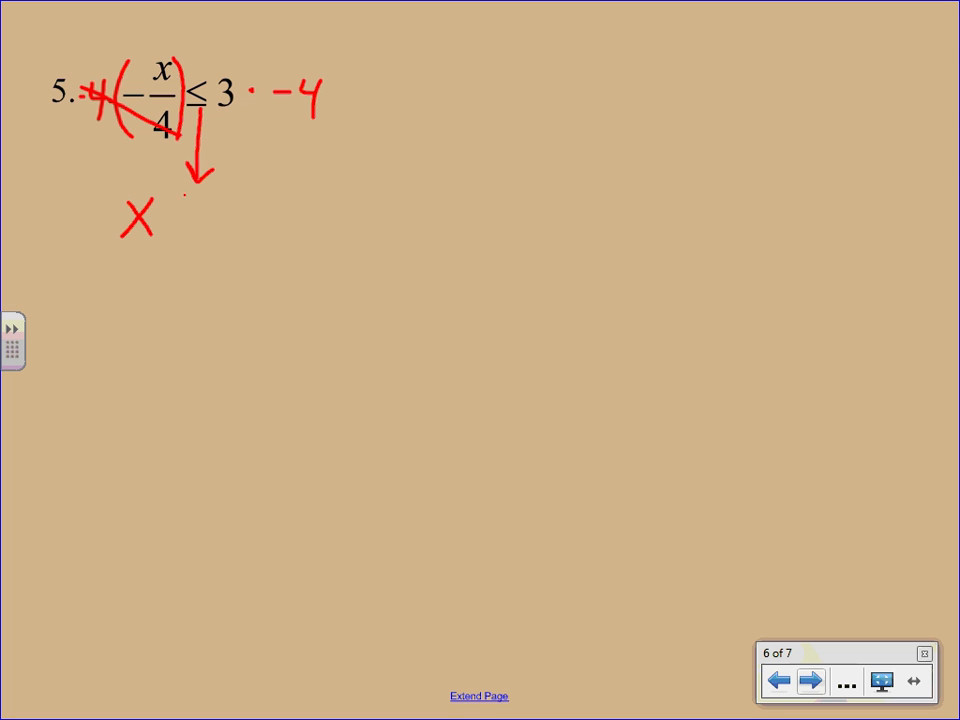
{"action": "left_click_drag", "start_coordinate": [180, 200], "coordinate": [210, 230]}
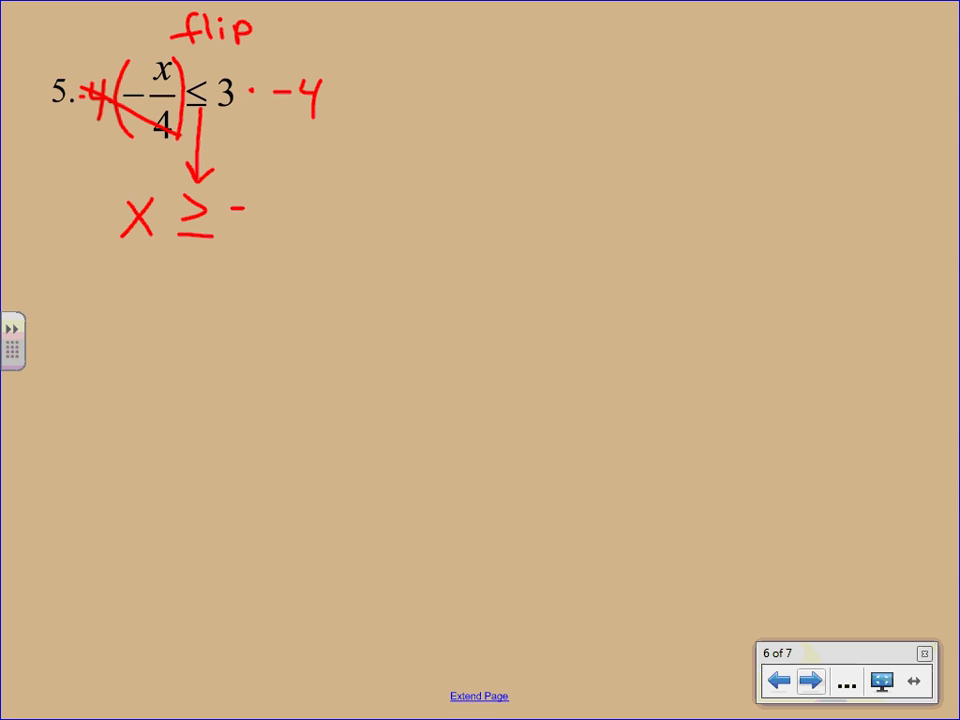
{"action": "left_click_drag", "start_coordinate": [245, 215], "coordinate": [315, 230]}
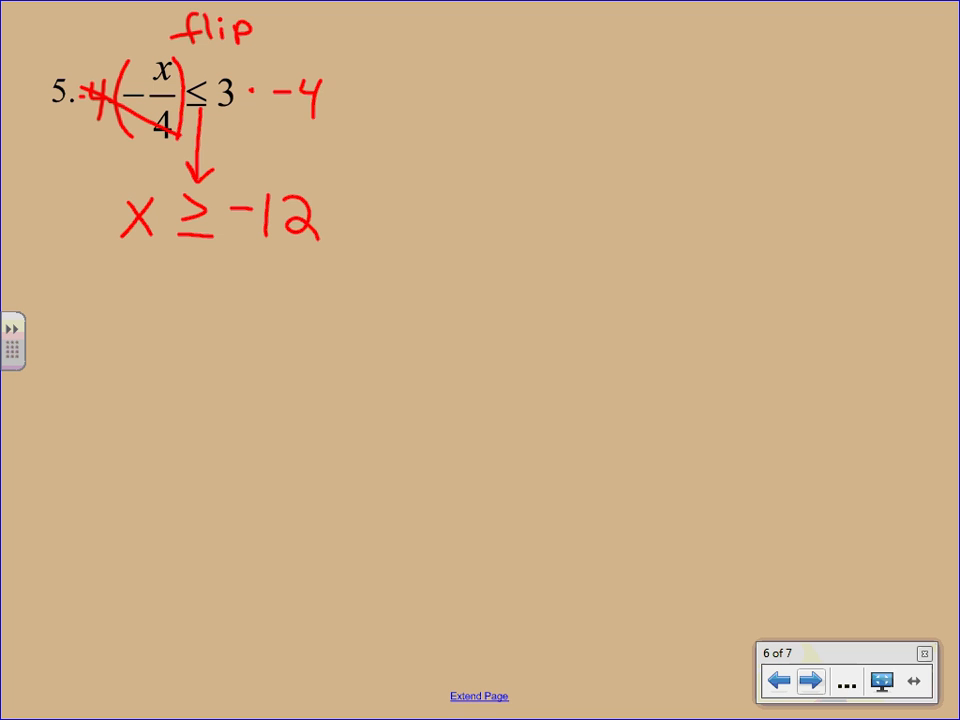
Graph x ≥ -12 on a number line with a filled dot at -12 shaded right.
{"action": "left_click_drag", "start_coordinate": [405, 305], "coordinate": [630, 315]}
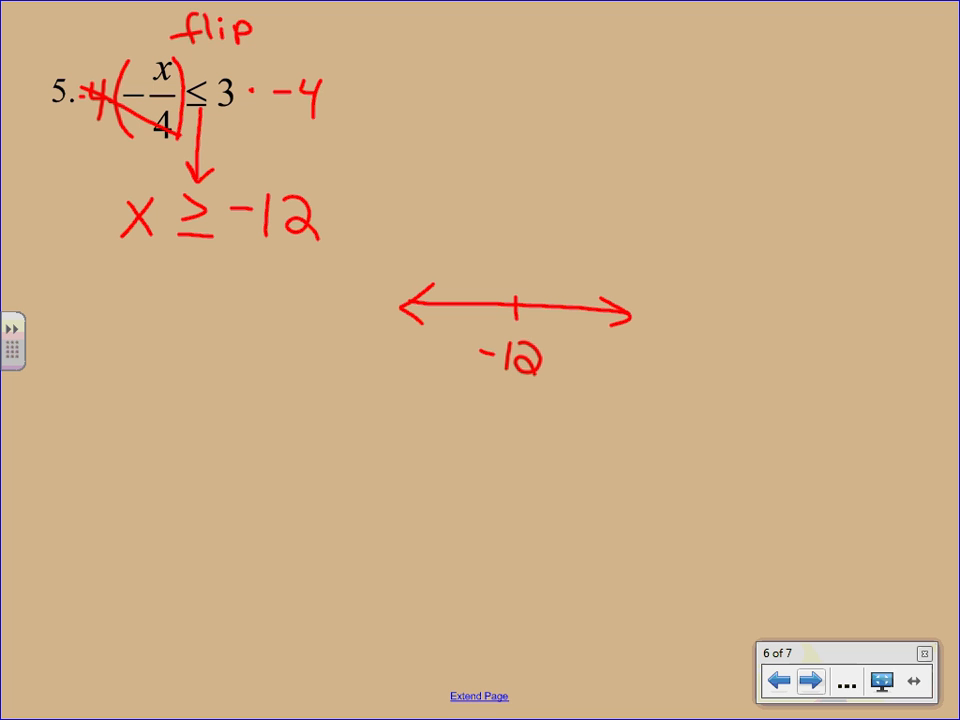
{"action": "left_click", "coordinate": [515, 307]}
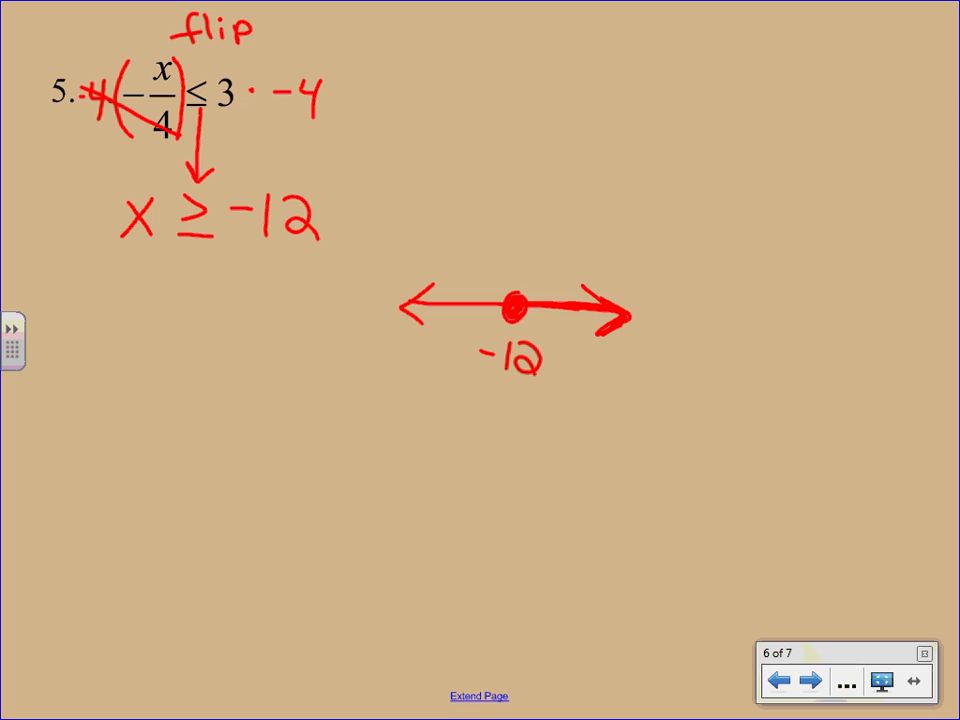
{"action": "left_click", "coordinate": [813, 681]}
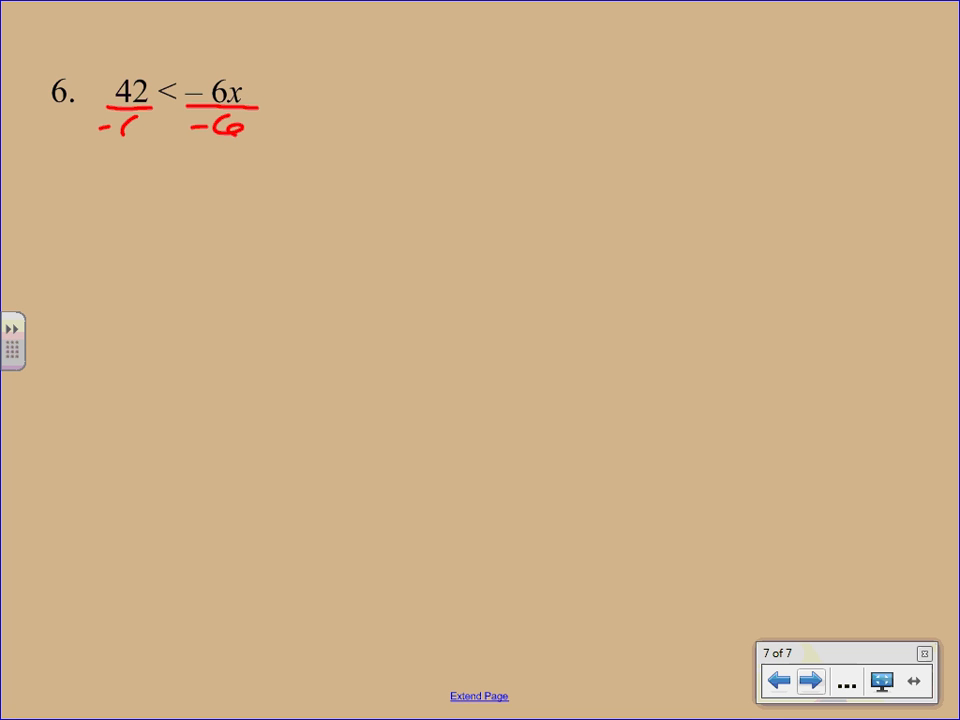
Divide both sides by -6, note 'flip', and write the reversed result -7 > x.
{"action": "left_click_drag", "start_coordinate": [110, 135], "coordinate": [140, 125]}
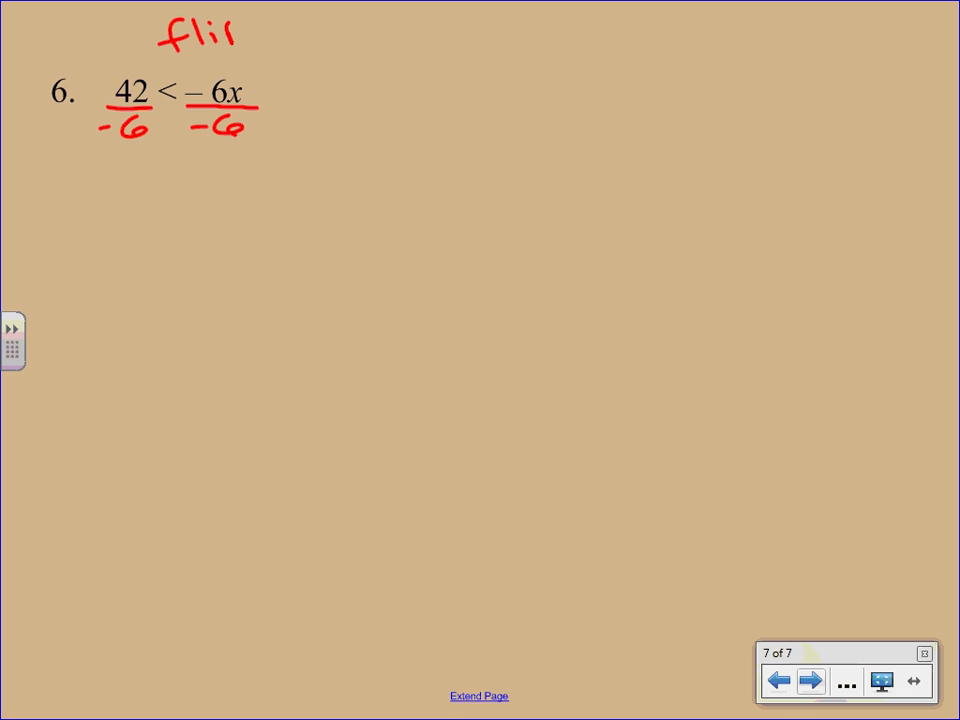
{"action": "left_click_drag", "start_coordinate": [100, 190], "coordinate": [150, 230]}
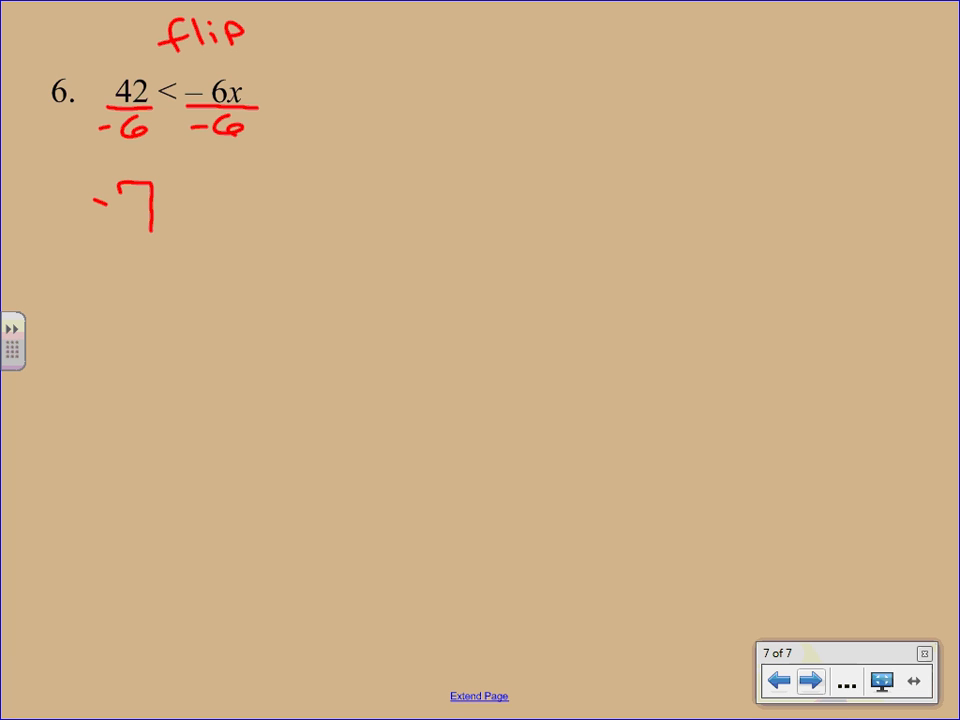
{"action": "left_click_drag", "start_coordinate": [180, 185], "coordinate": [185, 225]}
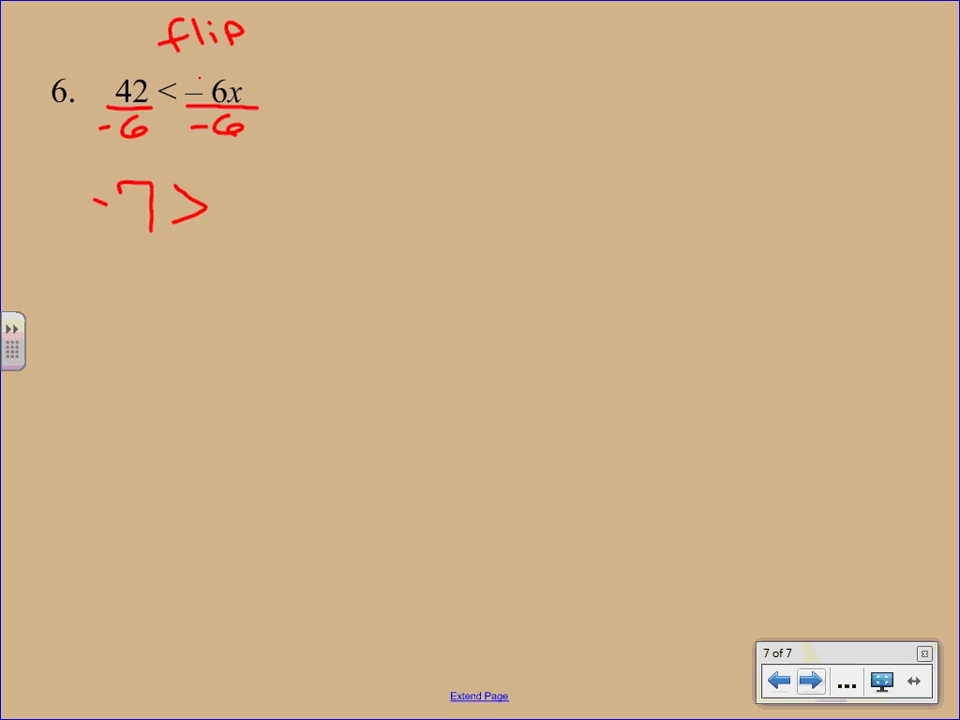
{"action": "left_click_drag", "start_coordinate": [230, 190], "coordinate": [255, 230]}
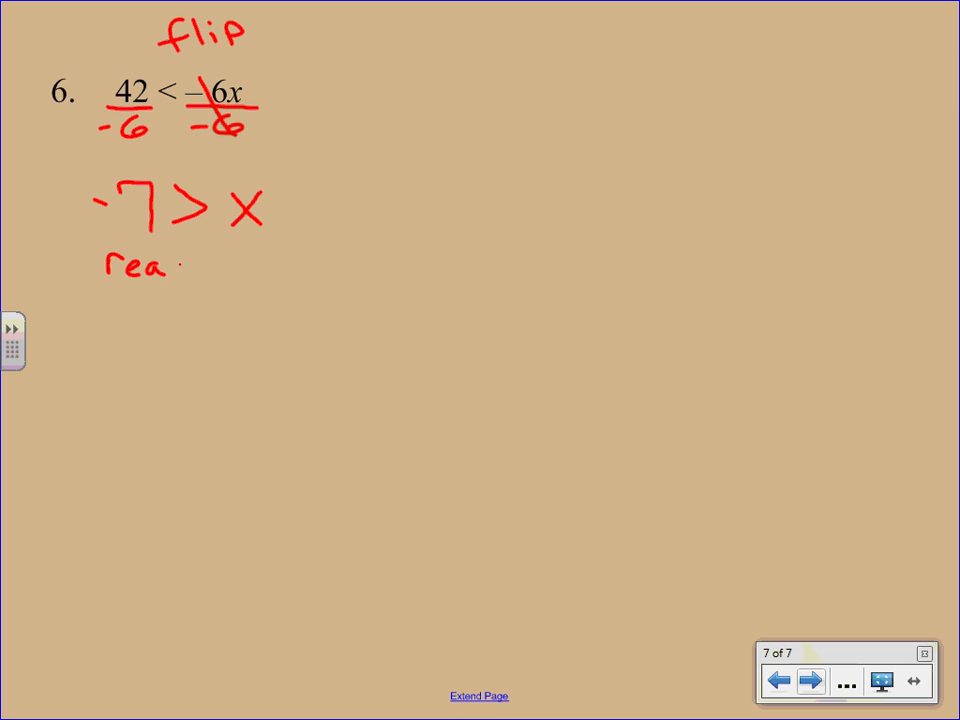
Add the note 'read backwards' and rewrite the answer as x < -7.
{"action": "left_click_drag", "start_coordinate": [160, 265], "coordinate": [250, 265]}
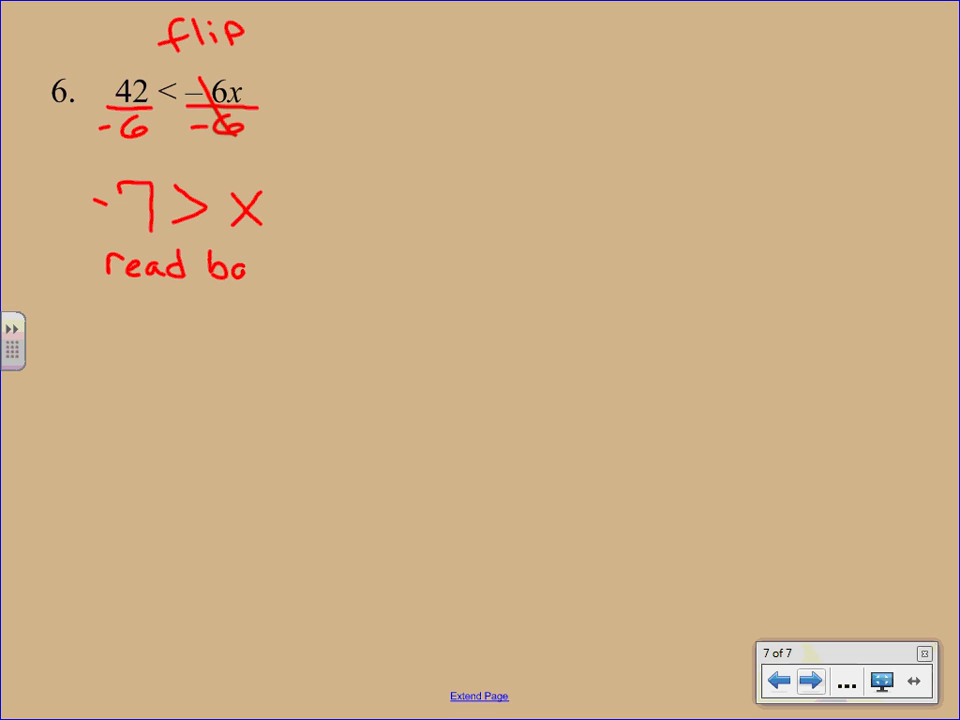
{"action": "left_click_drag", "start_coordinate": [240, 265], "coordinate": [340, 265]}
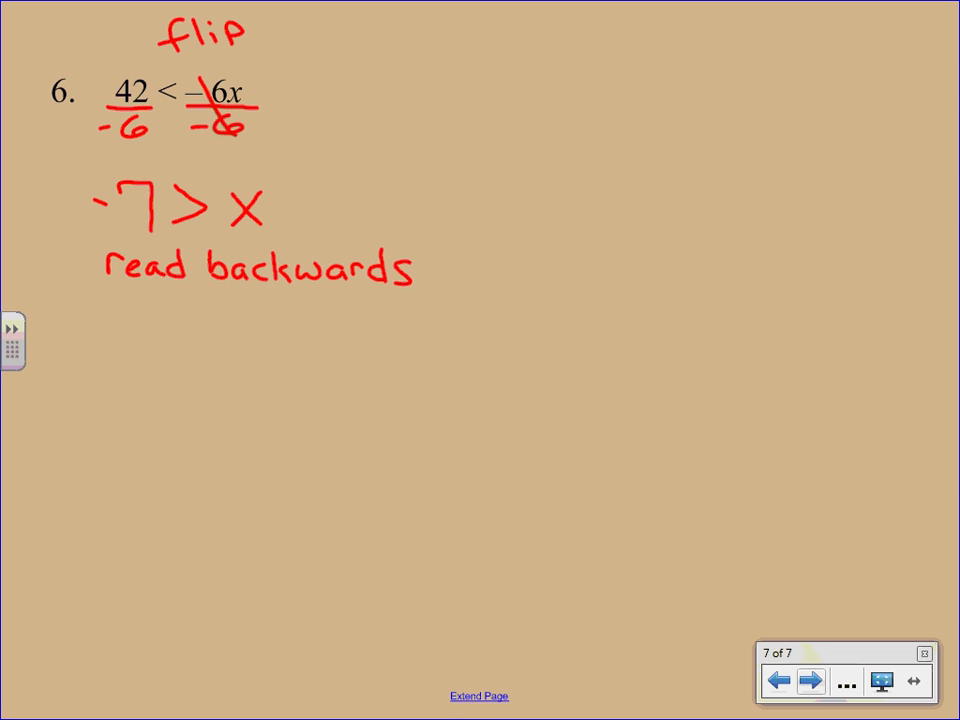
{"action": "left_click_drag", "start_coordinate": [125, 320], "coordinate": [160, 355]}
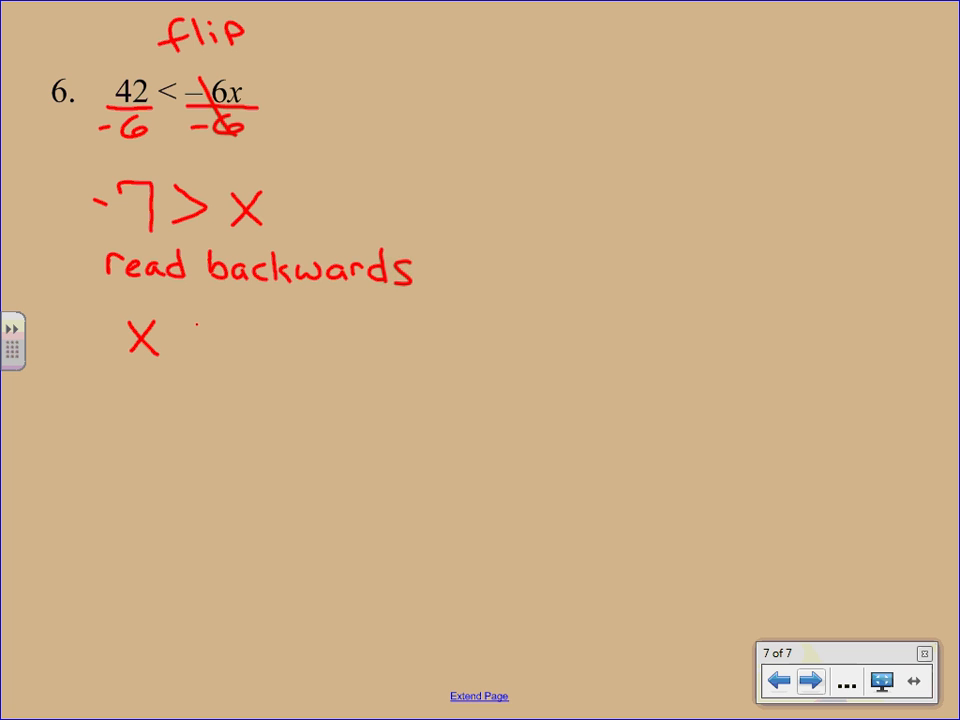
{"action": "left_click_drag", "start_coordinate": [180, 340], "coordinate": [265, 340]}
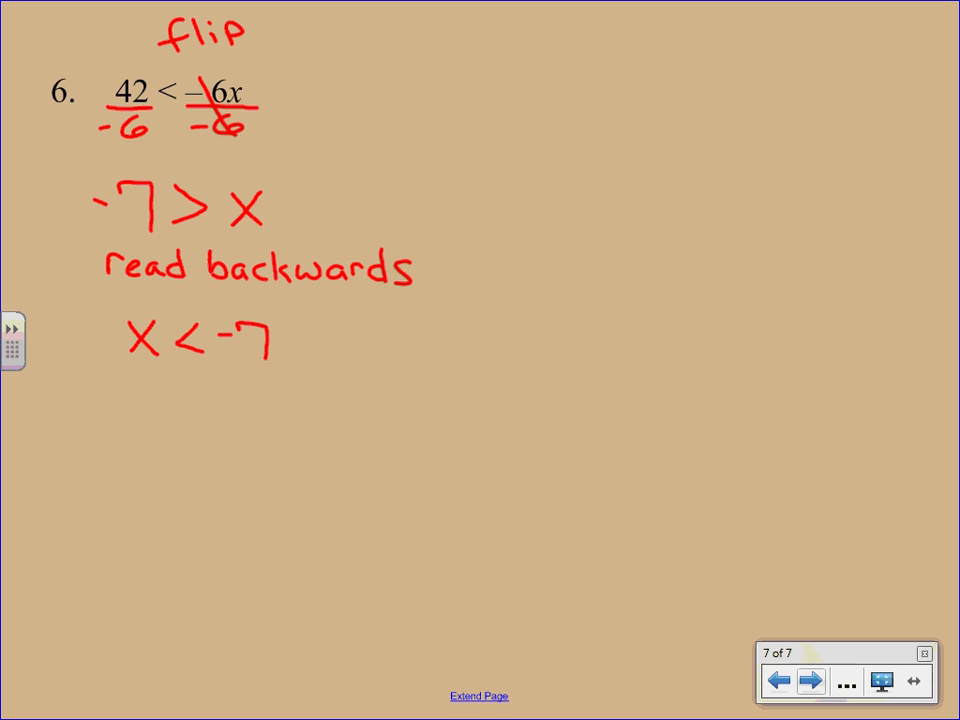
Draw a number line and mark -7 with a labelled open circle.
{"action": "left_click_drag", "start_coordinate": [515, 390], "coordinate": [720, 400]}
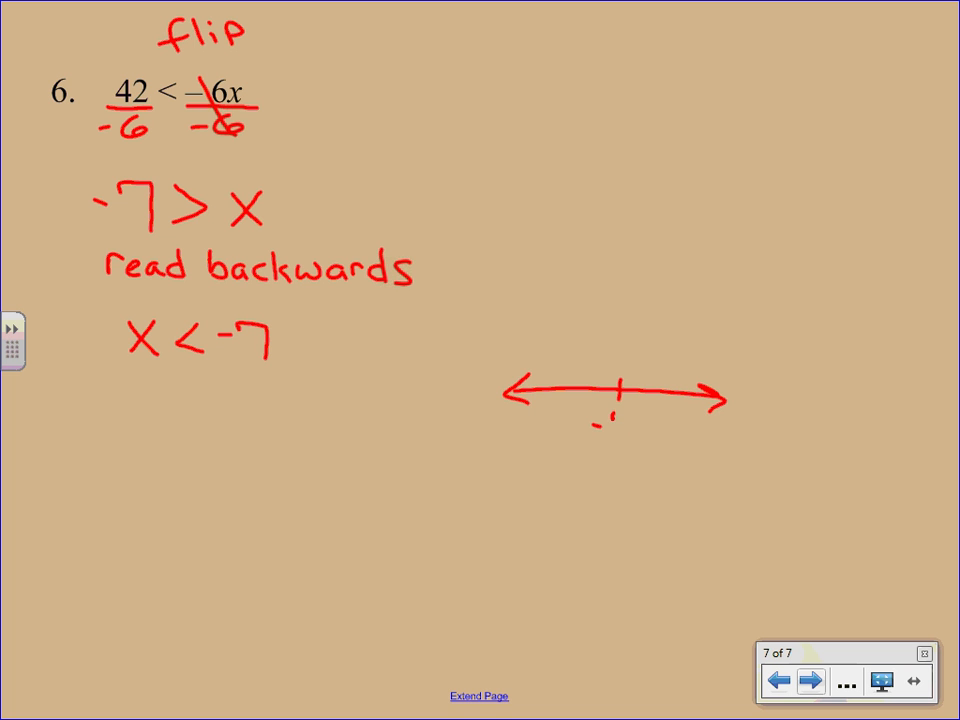
{"action": "left_click_drag", "start_coordinate": [615, 400], "coordinate": [615, 435]}
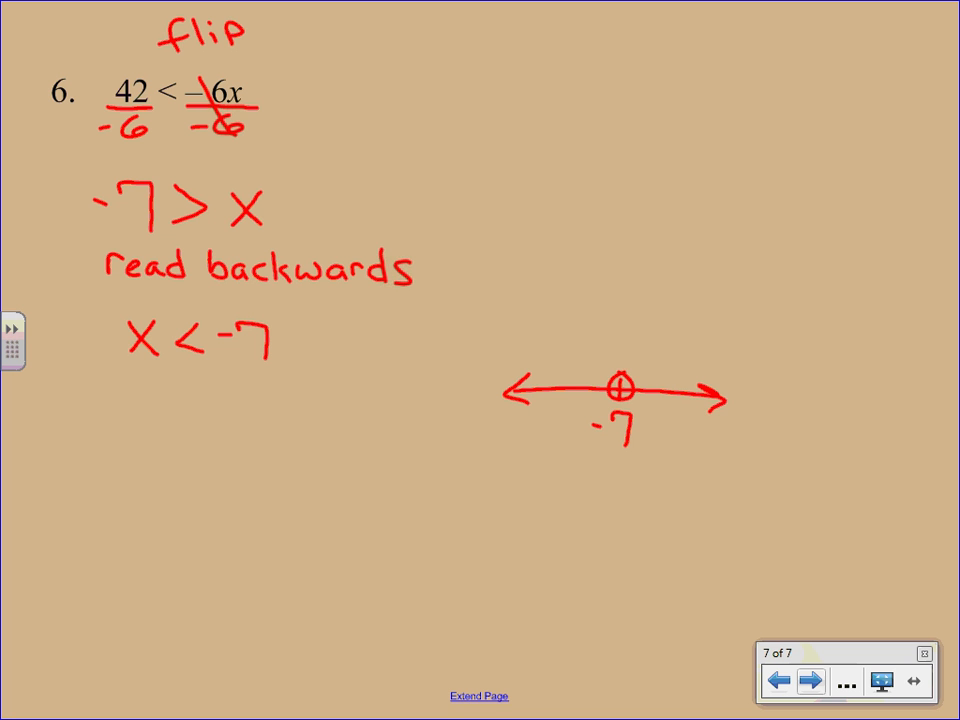